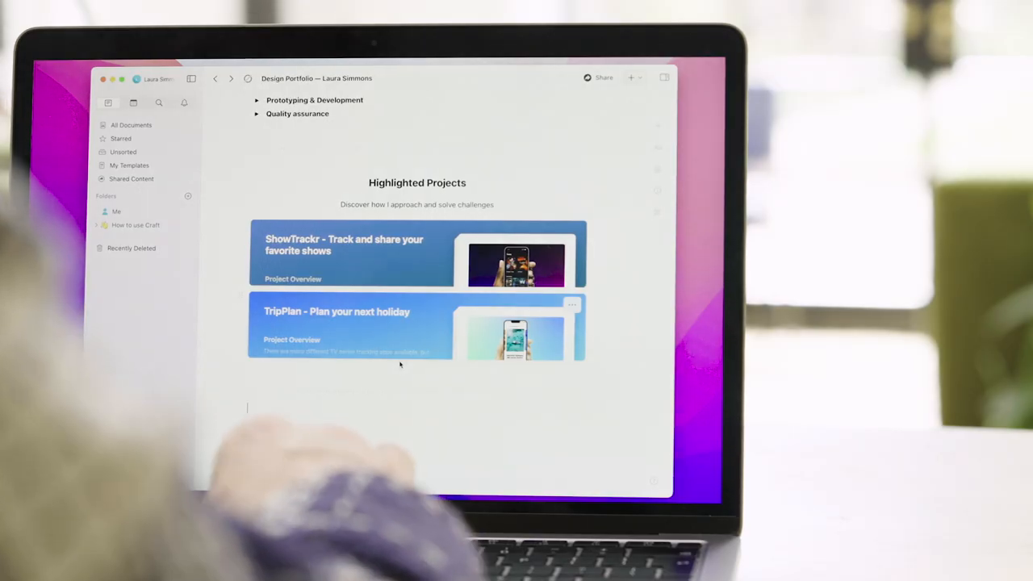
pyautogui.write('Additional')
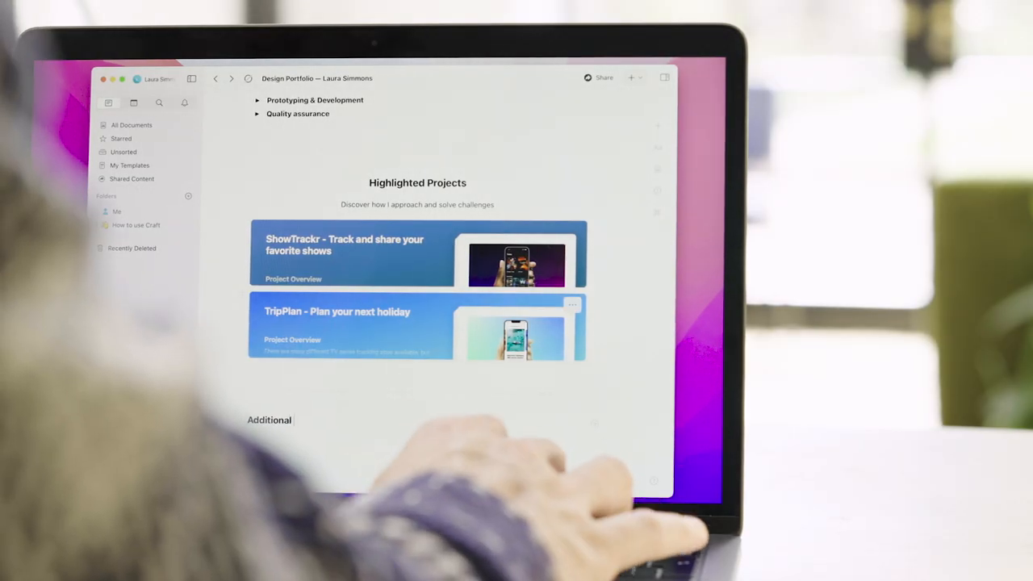